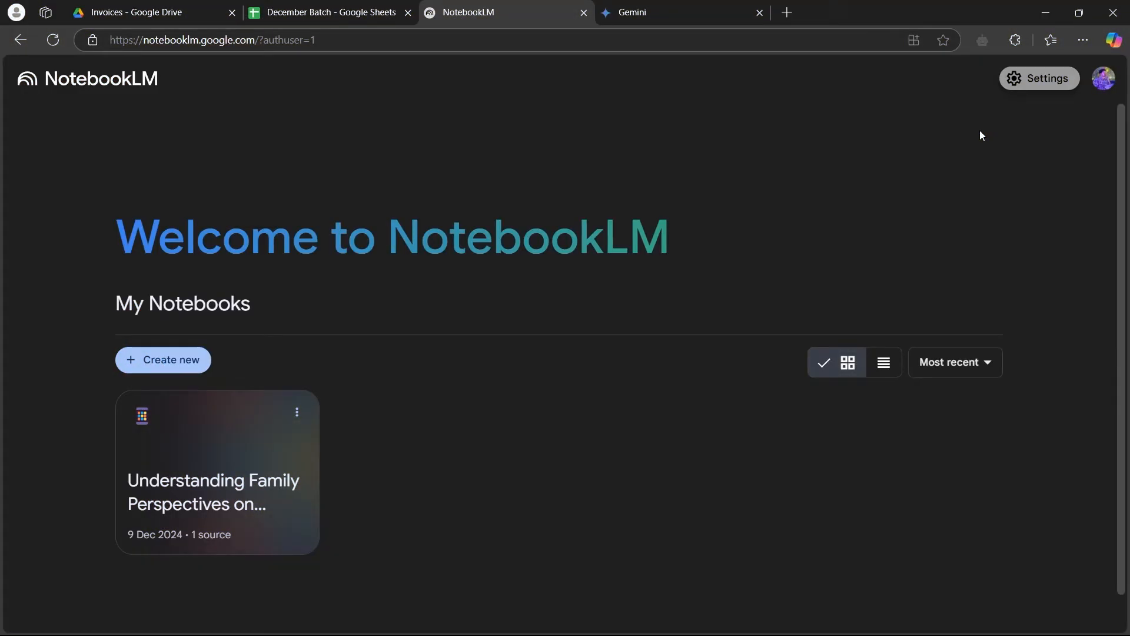
mouse_move(13, 61)
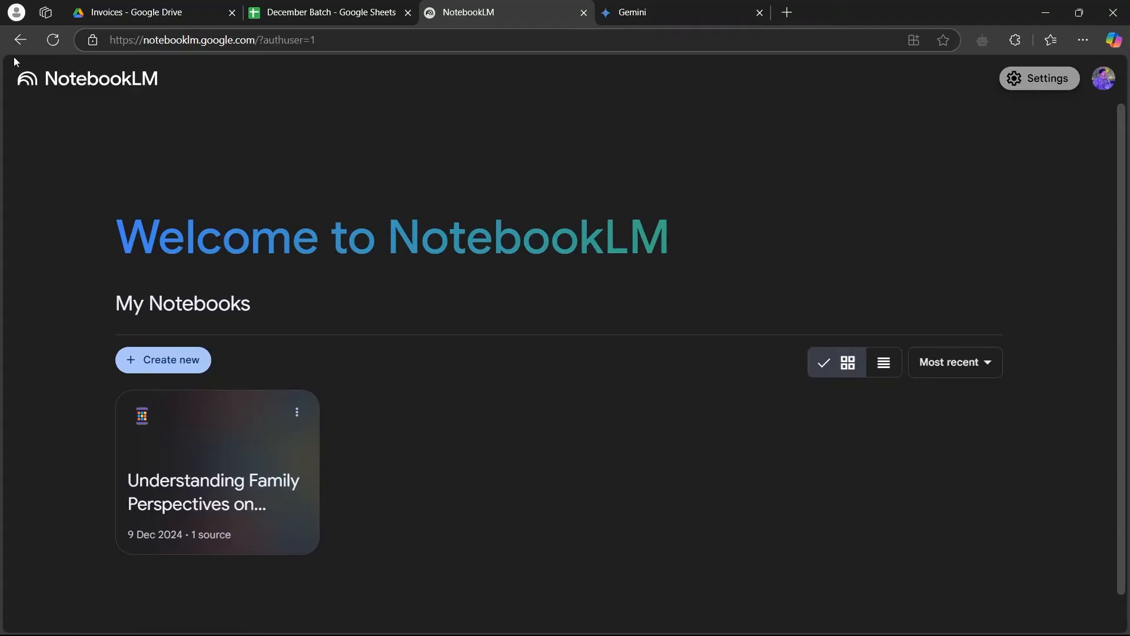
mouse_move(921, 104)
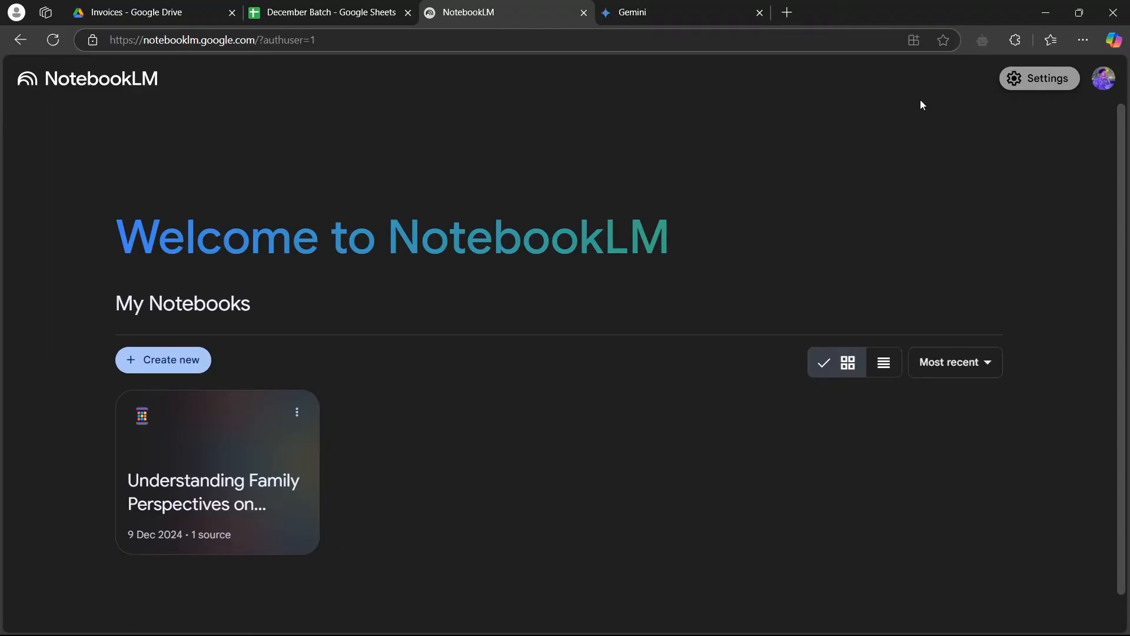
Peek at NotebookLM's settings menu, then reach the Google Account site via the Bing 'google account settings' search.
left_click(1038, 78)
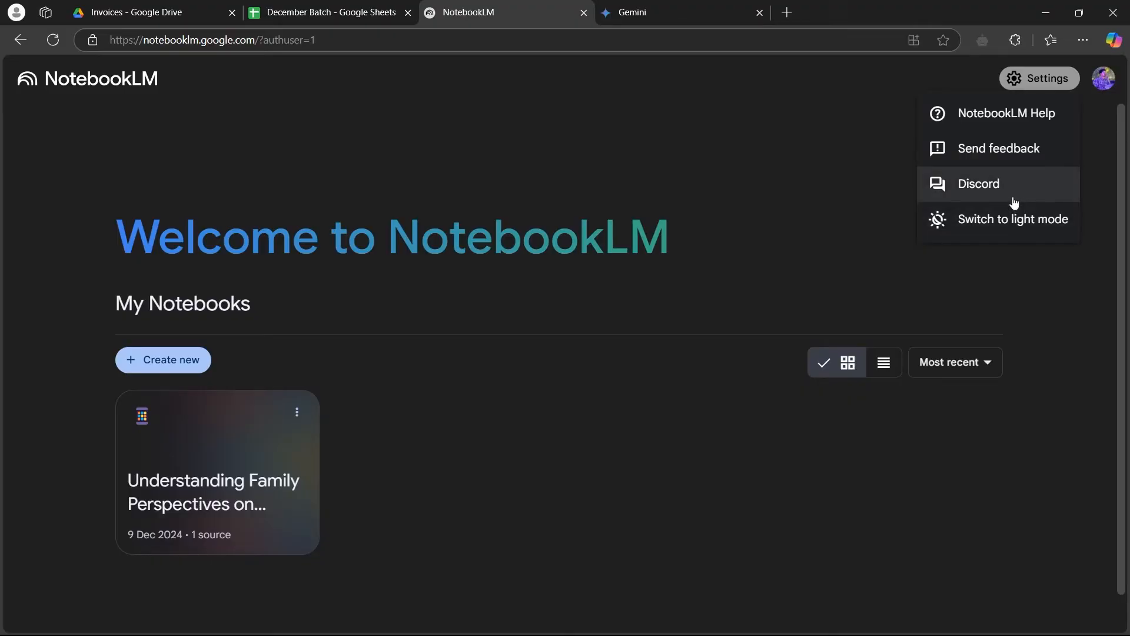
left_click(723, 110)
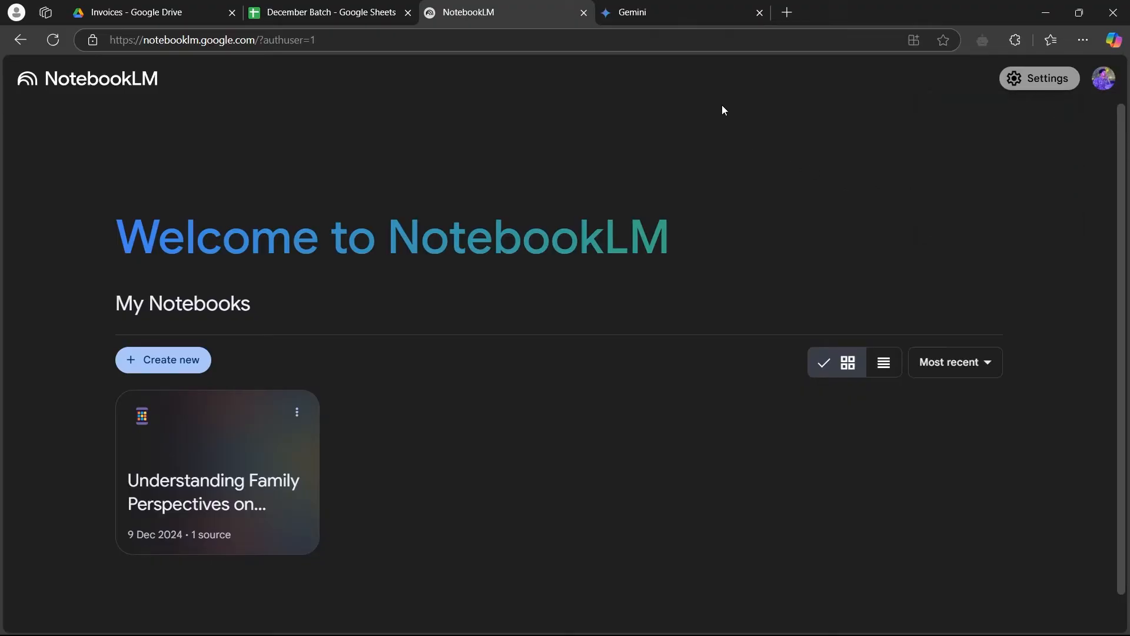
mouse_move(785, 12)
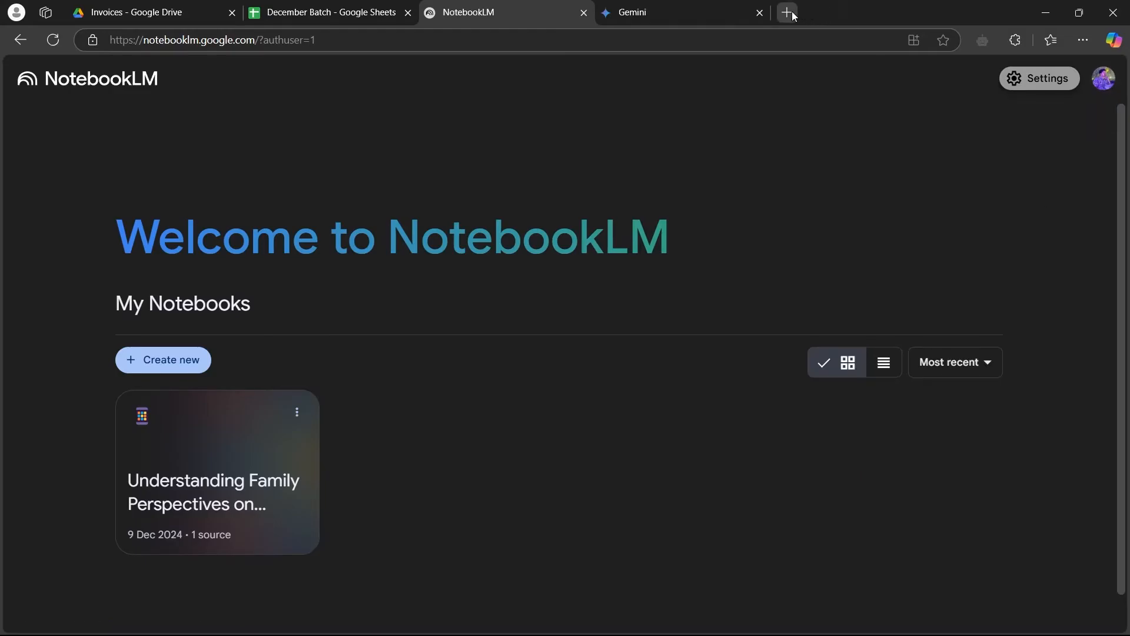
left_click(786, 12)
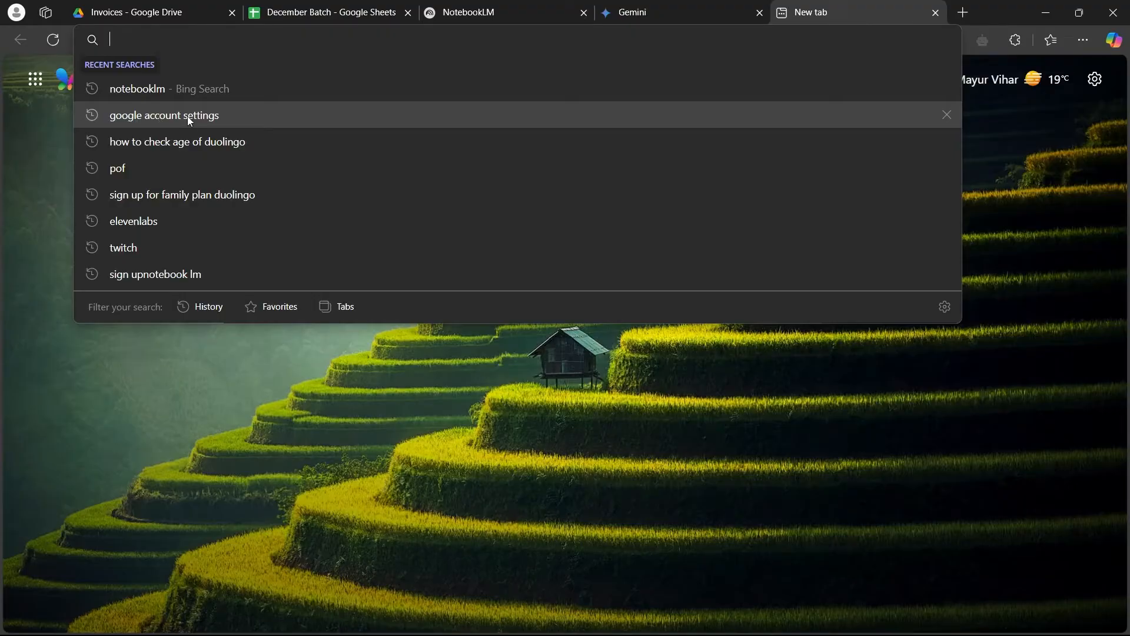
left_click(163, 115)
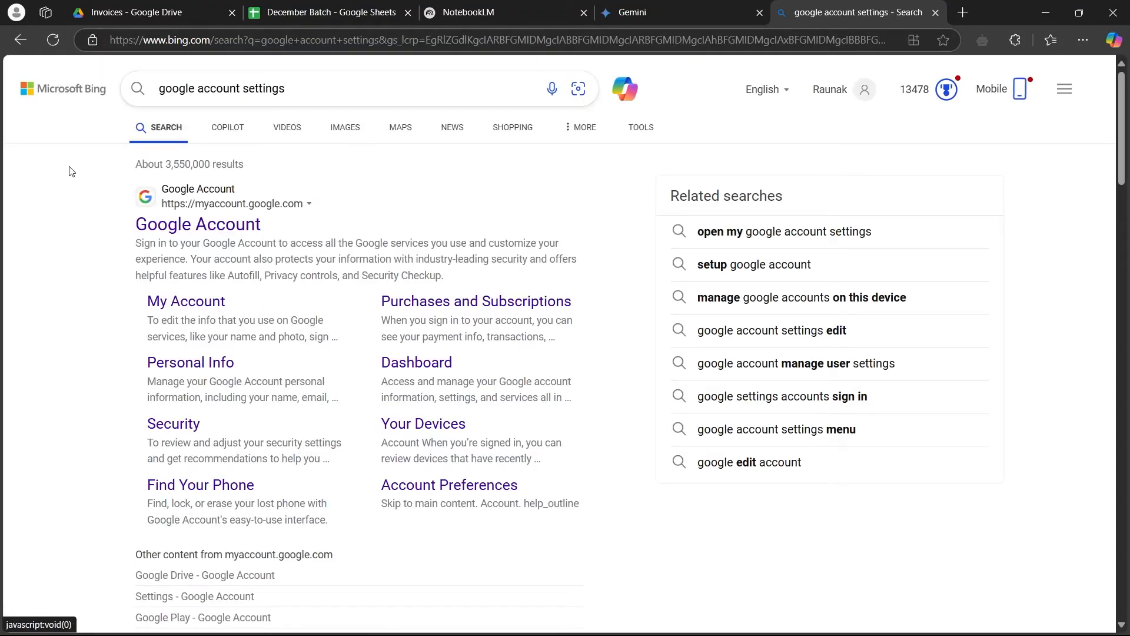
mouse_move(197, 224)
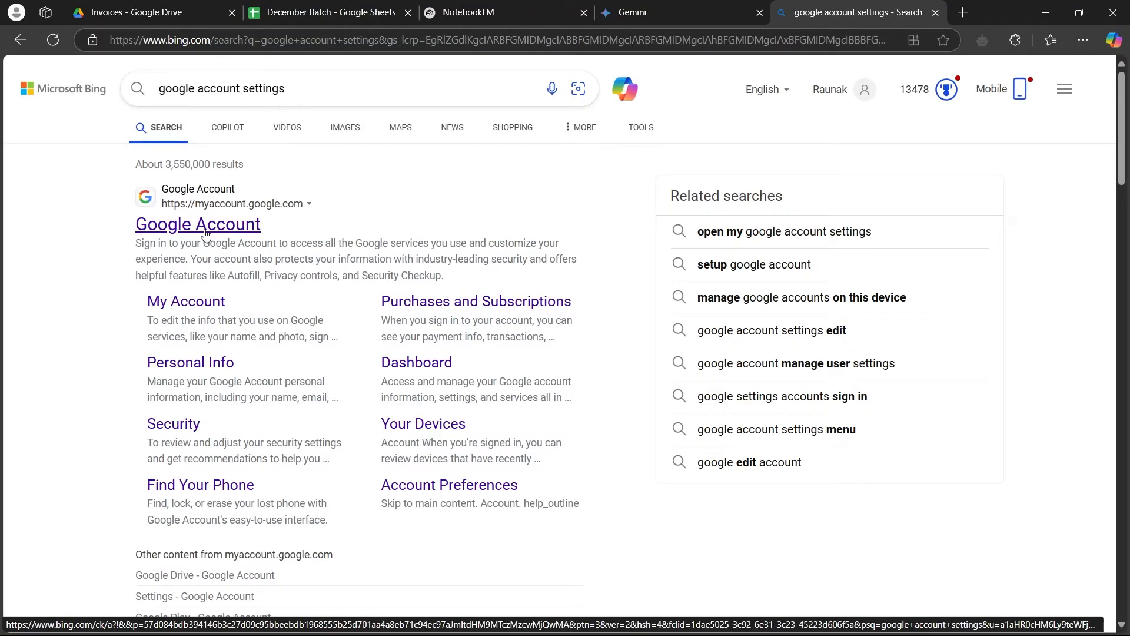
left_click(198, 224)
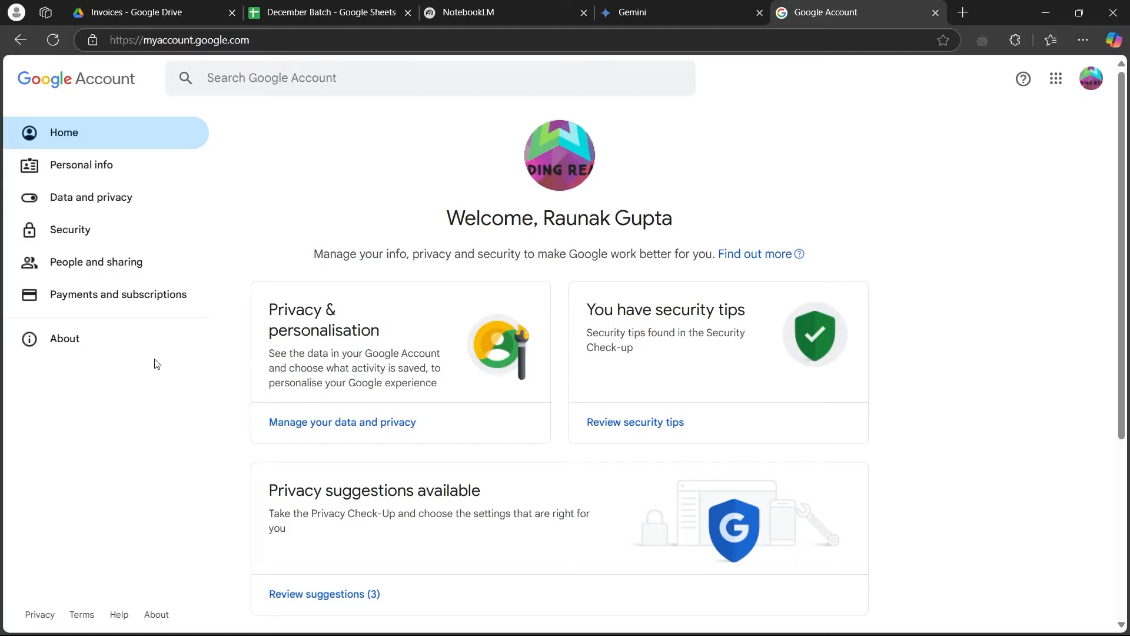
mouse_move(1070, 163)
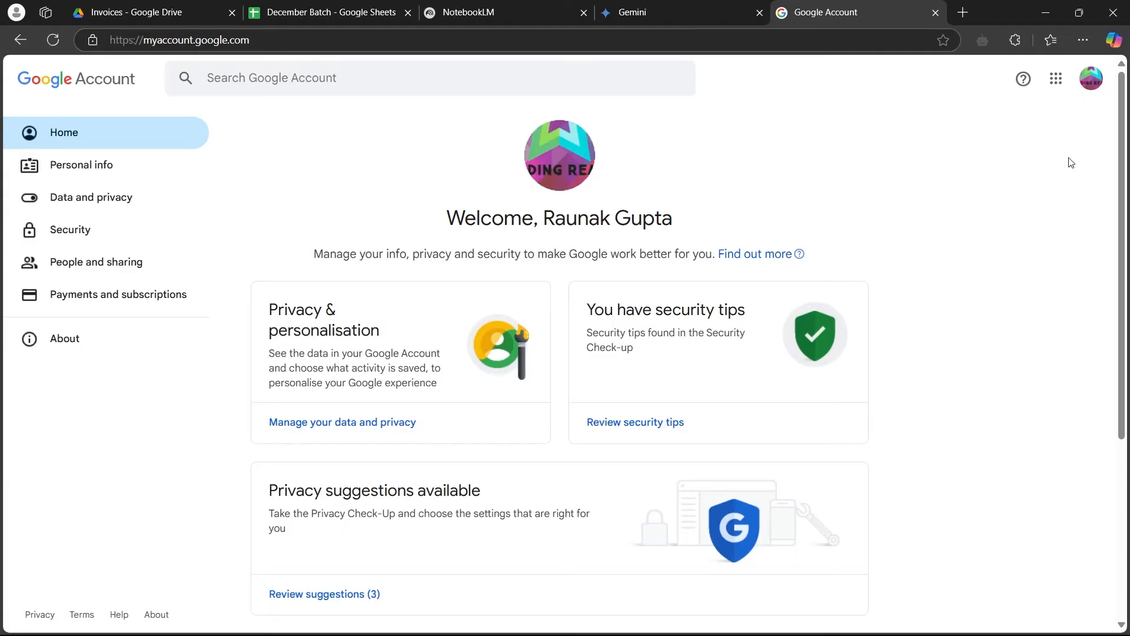
Switch to the second signed-in Google account, the one NotebookLM uses.
left_click(1090, 78)
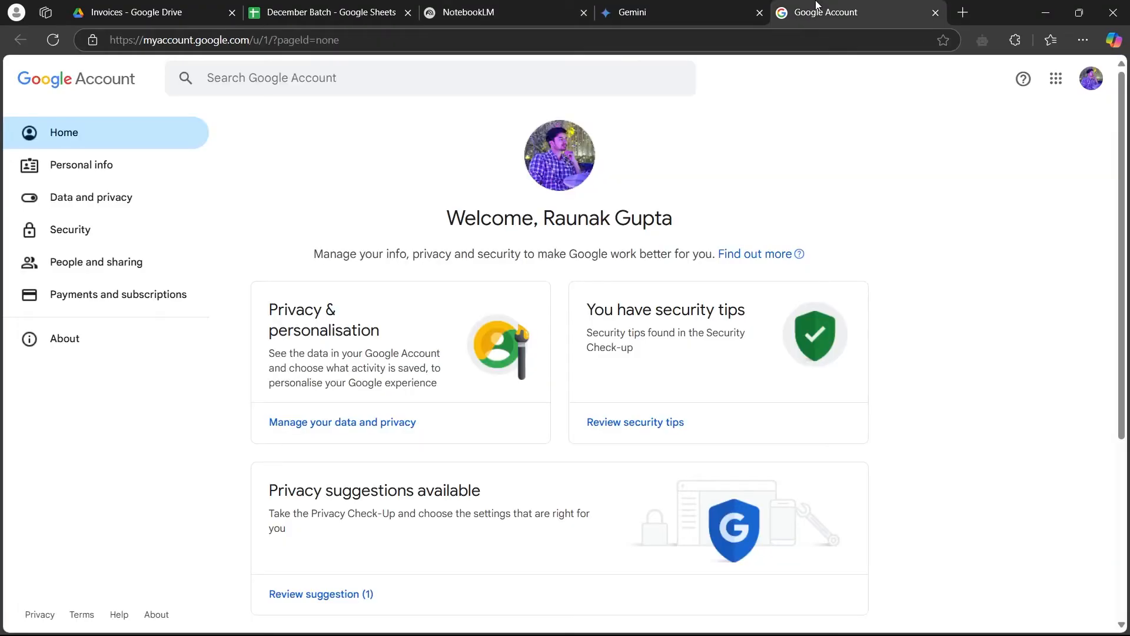
mouse_move(458, 195)
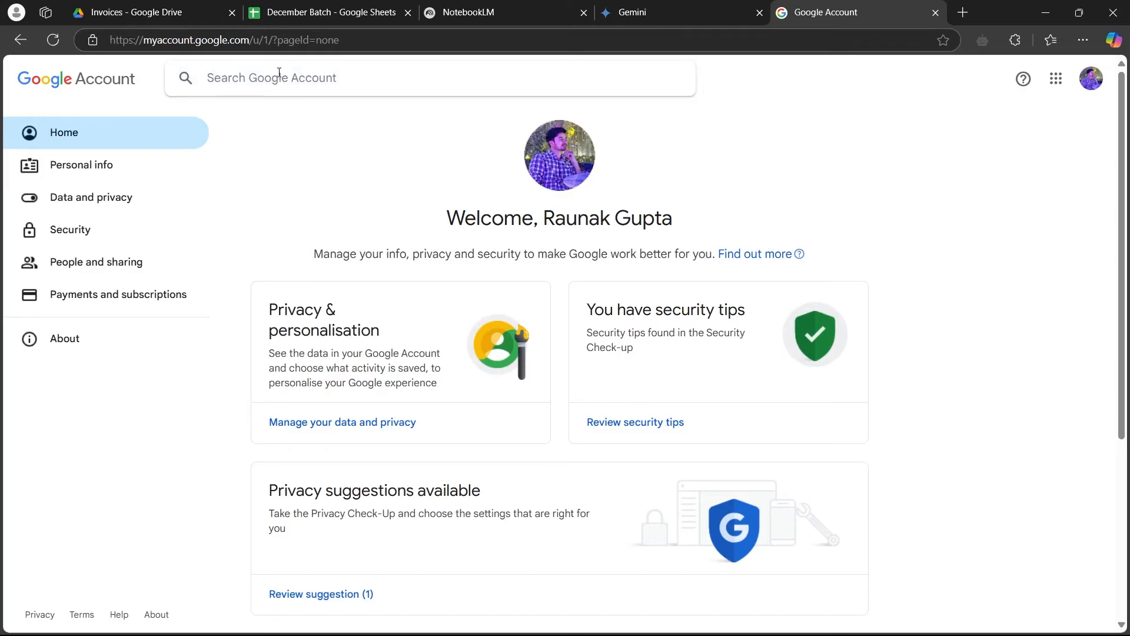
Find the Language settings by searching 'lang' and bring the Preferred language section into view.
type("language")
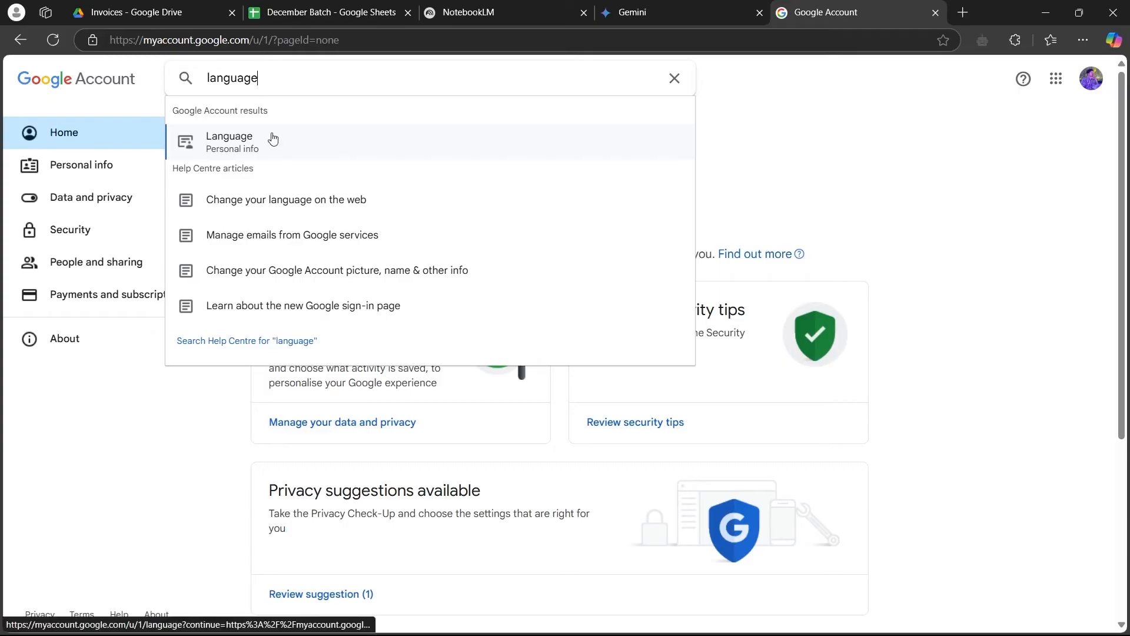
left_click(229, 142)
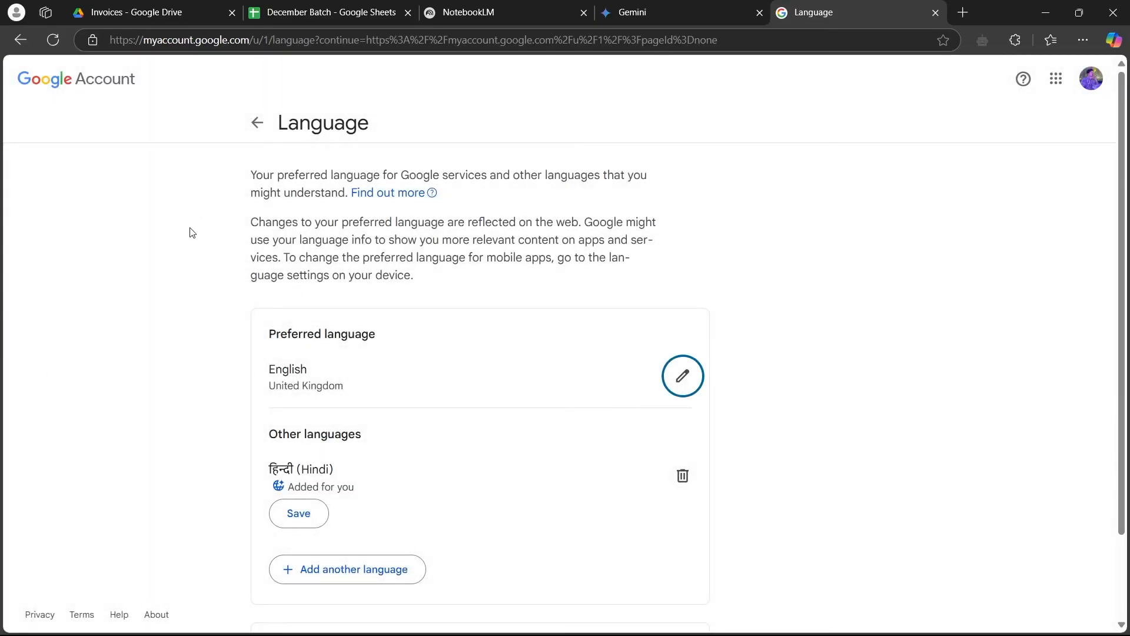
scroll("down", 3)
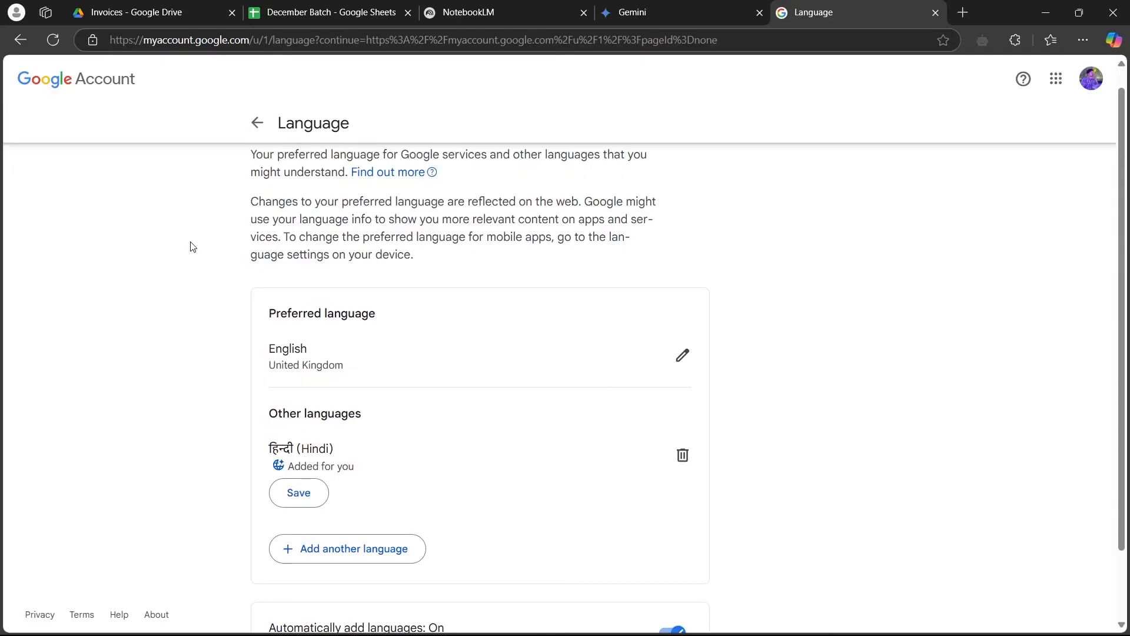
scroll("down", 3)
type("hi")
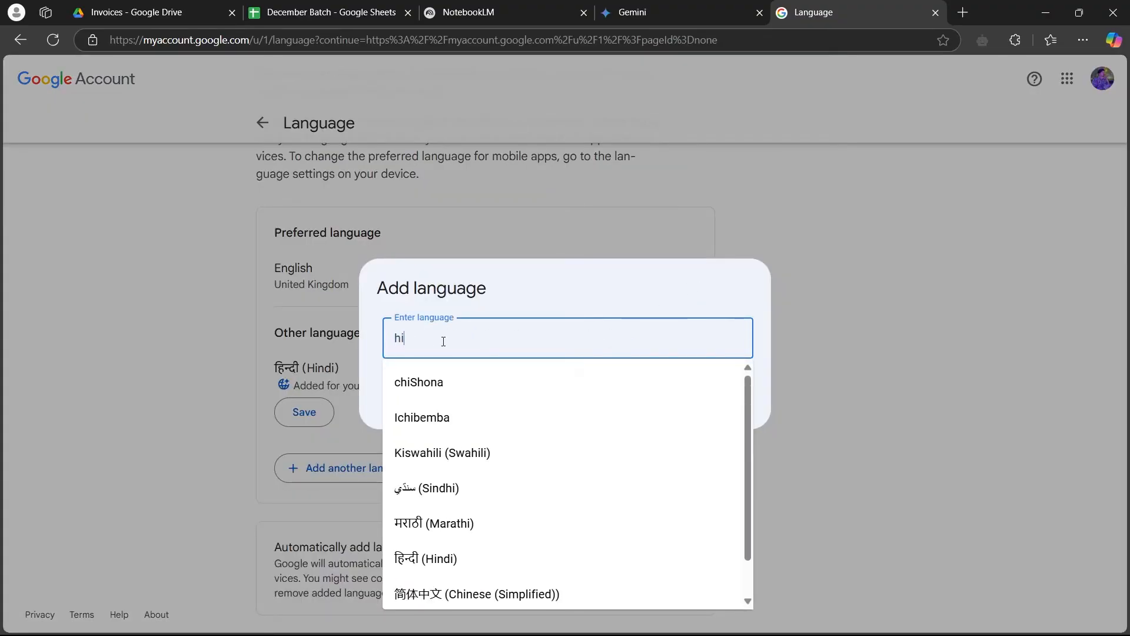
Save हिन्दी (Hindi) as the preferred language and return to NotebookLM to check its display language.
left_click(425, 558)
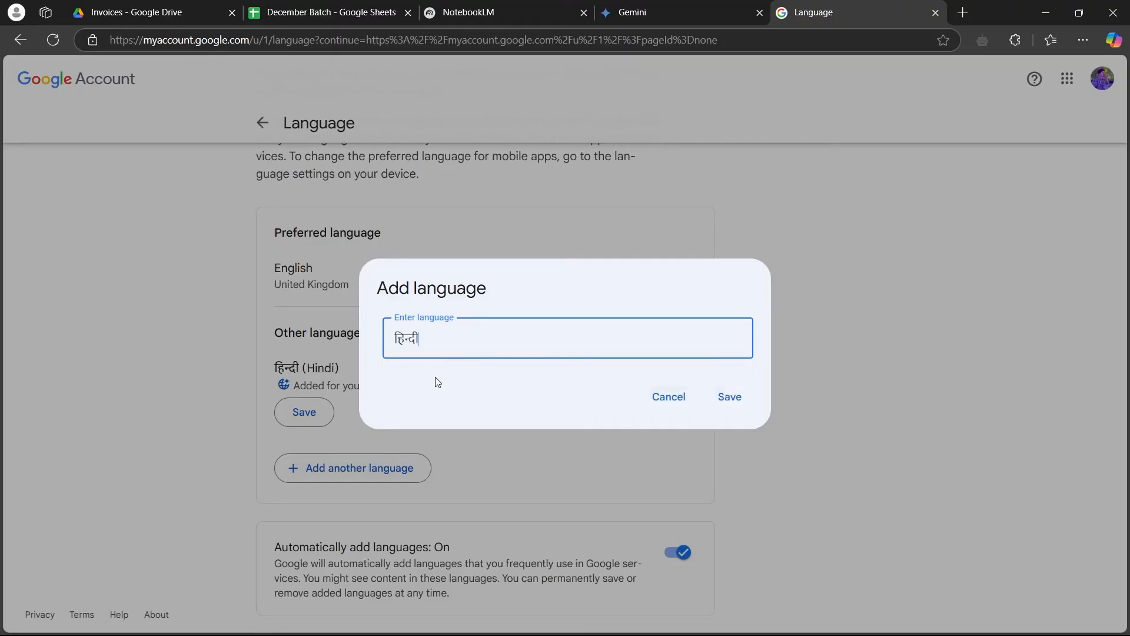
left_click(729, 397)
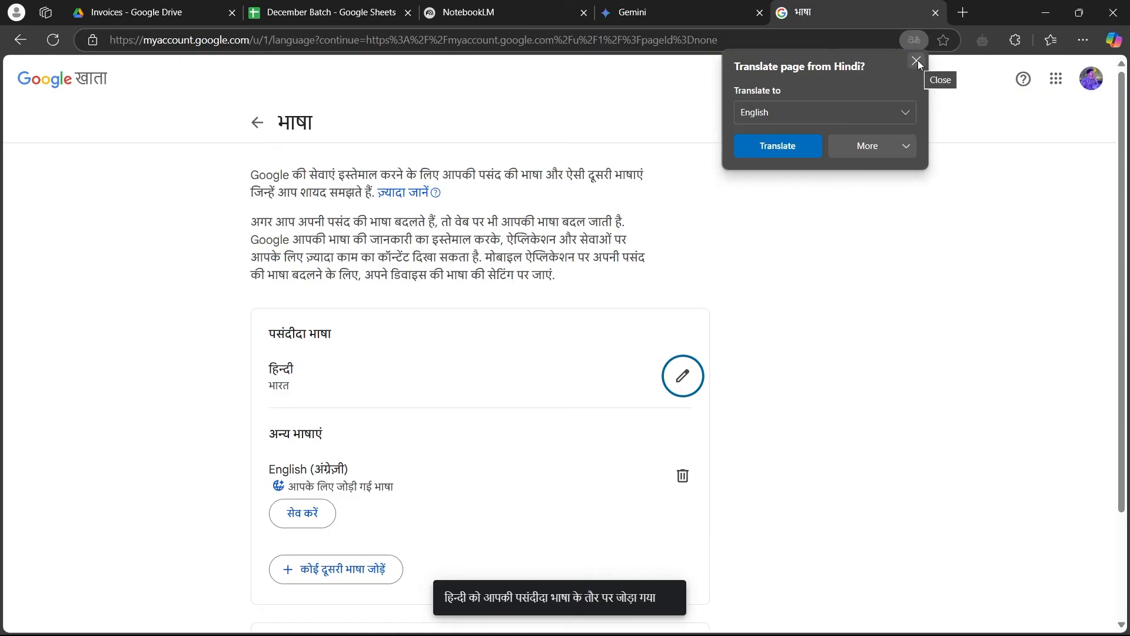
left_click(504, 12)
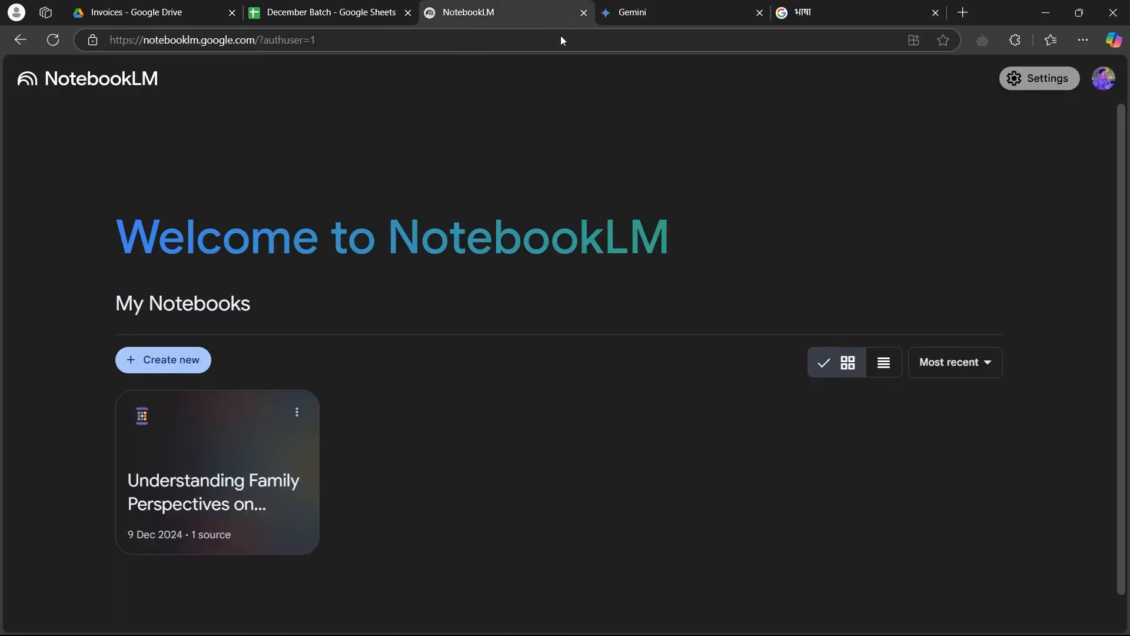
Reload NotebookLM's home page to see whether it followed the Hindi setting.
left_click(913, 40)
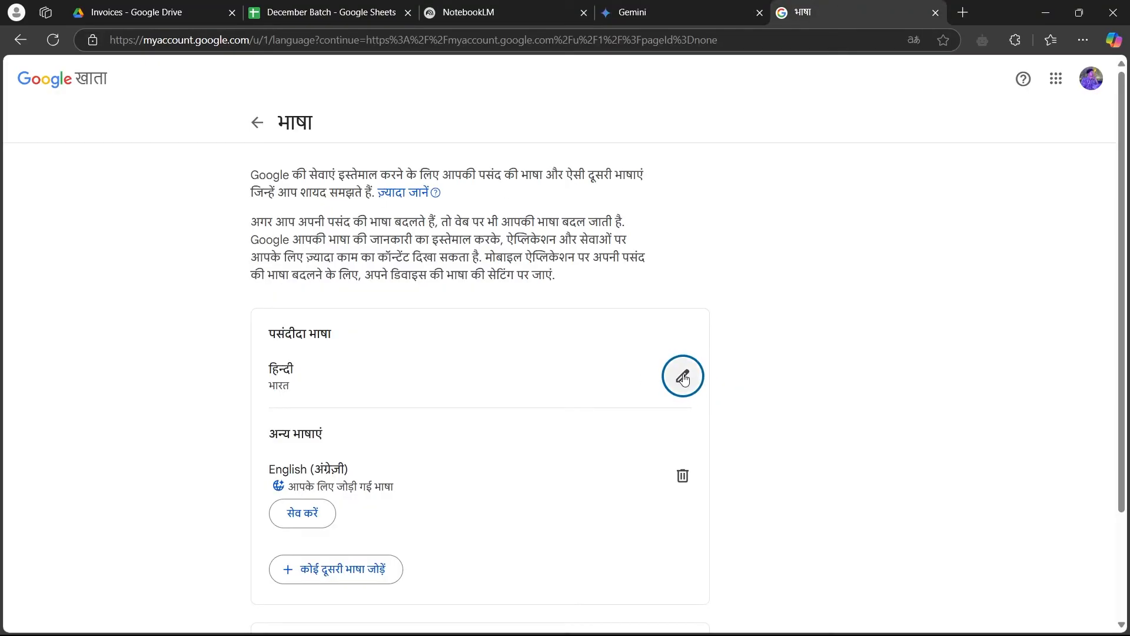
Restore English (United States) as the preferred language and return to NotebookLM to check again.
type("en")
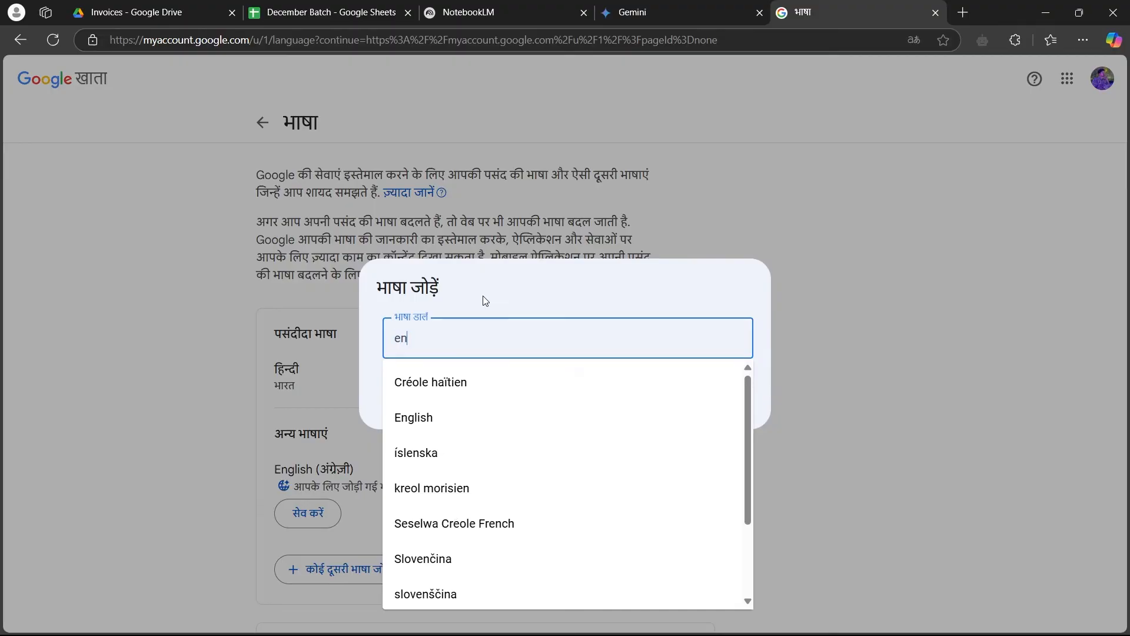
left_click(413, 417)
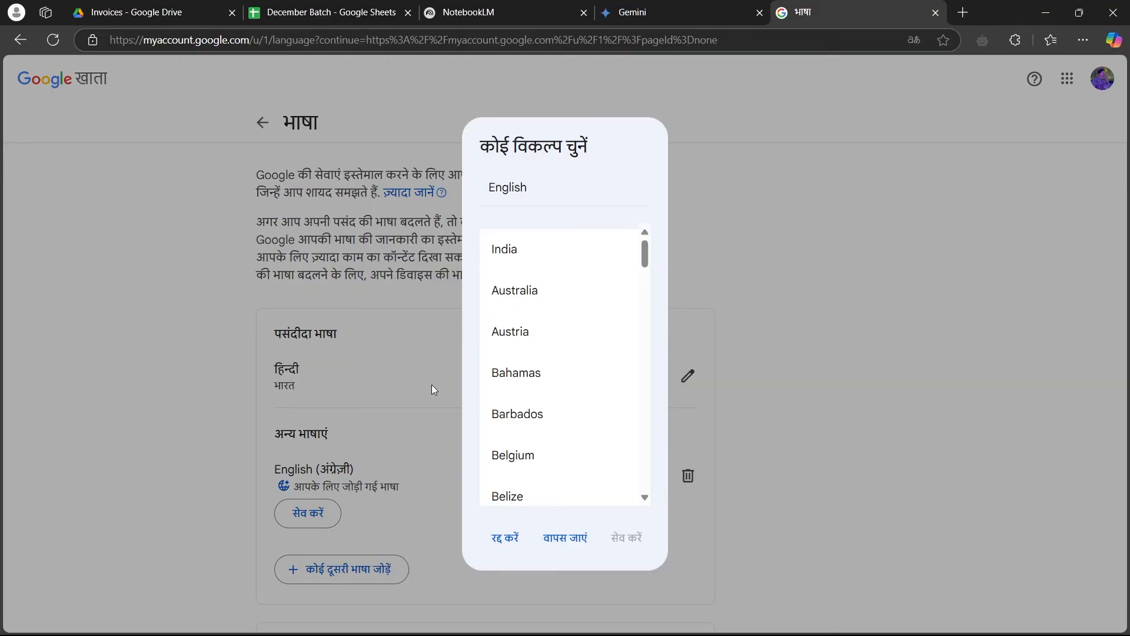
left_click(505, 538)
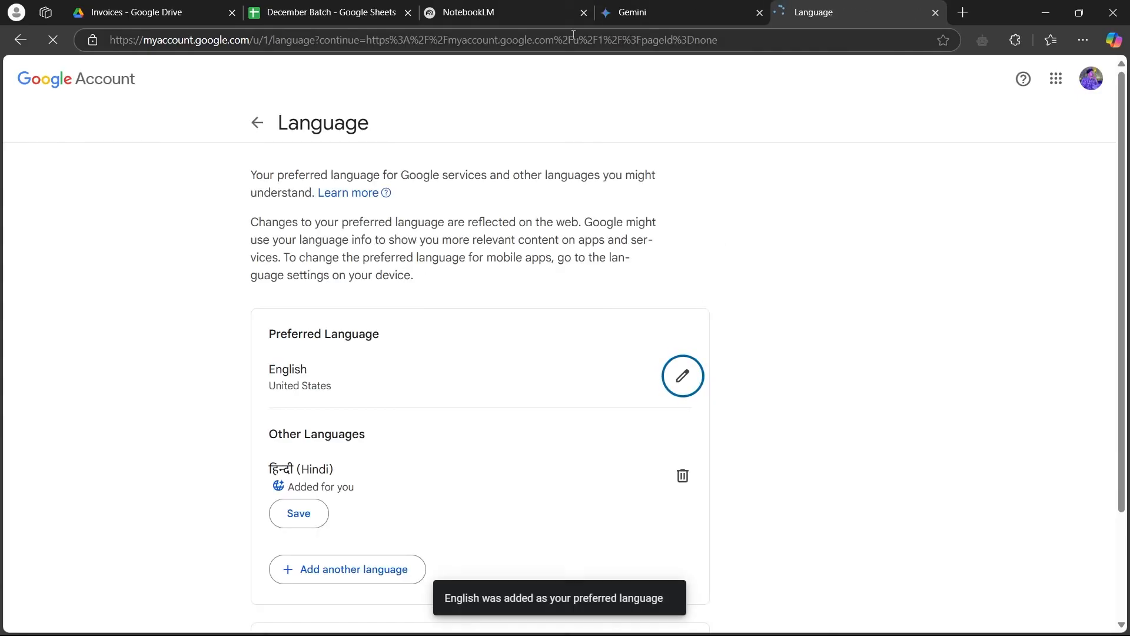
left_click(503, 11)
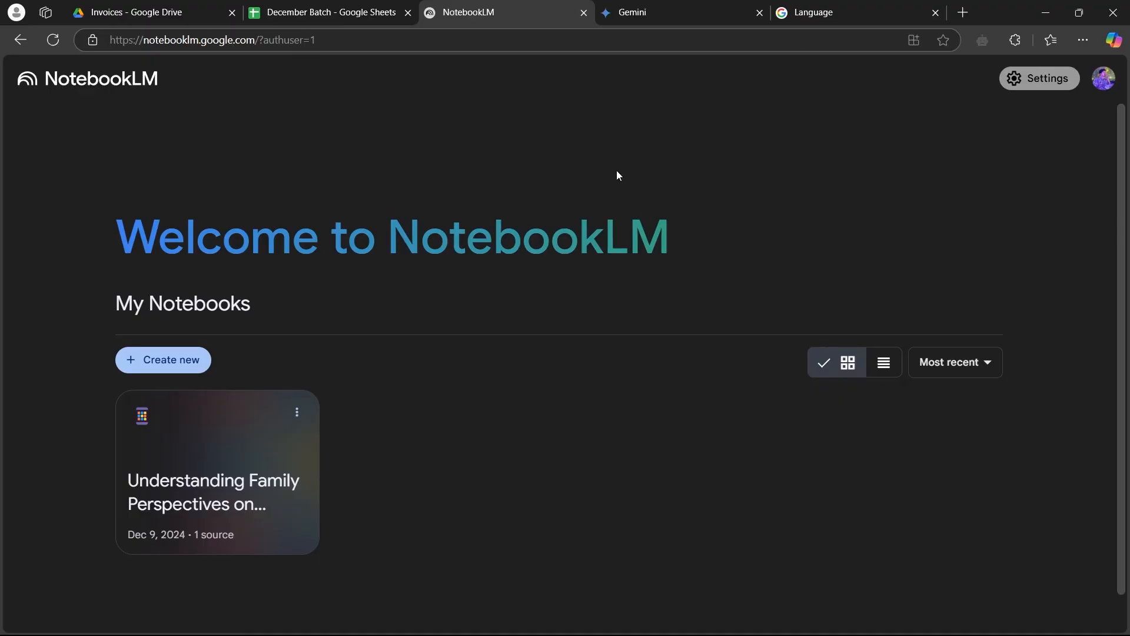
mouse_move(513, 193)
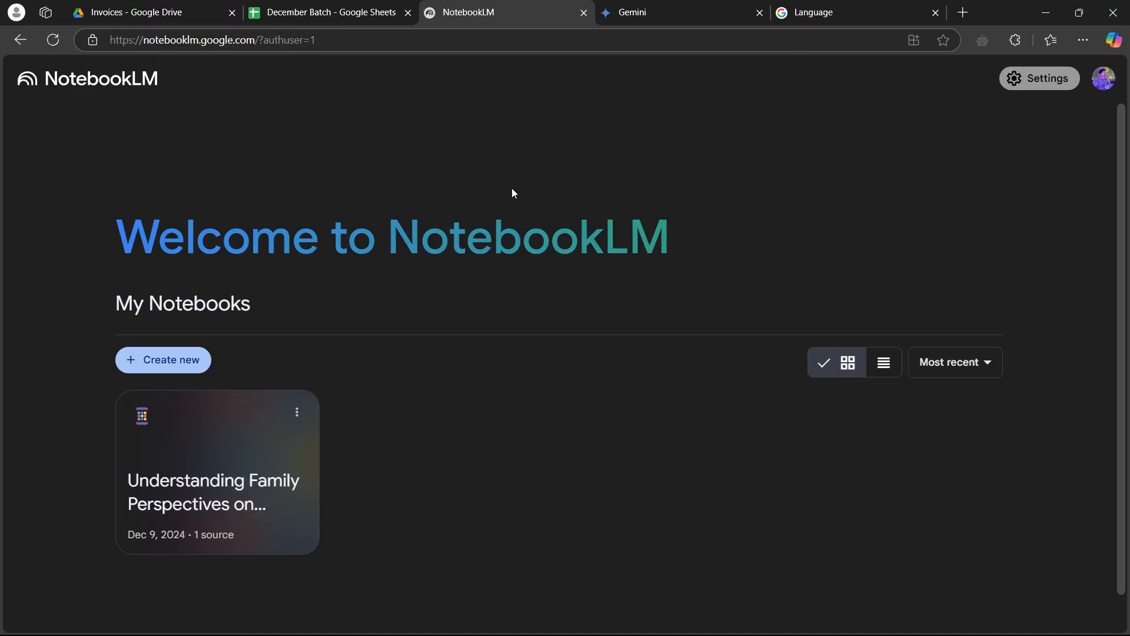
mouse_move(533, 196)
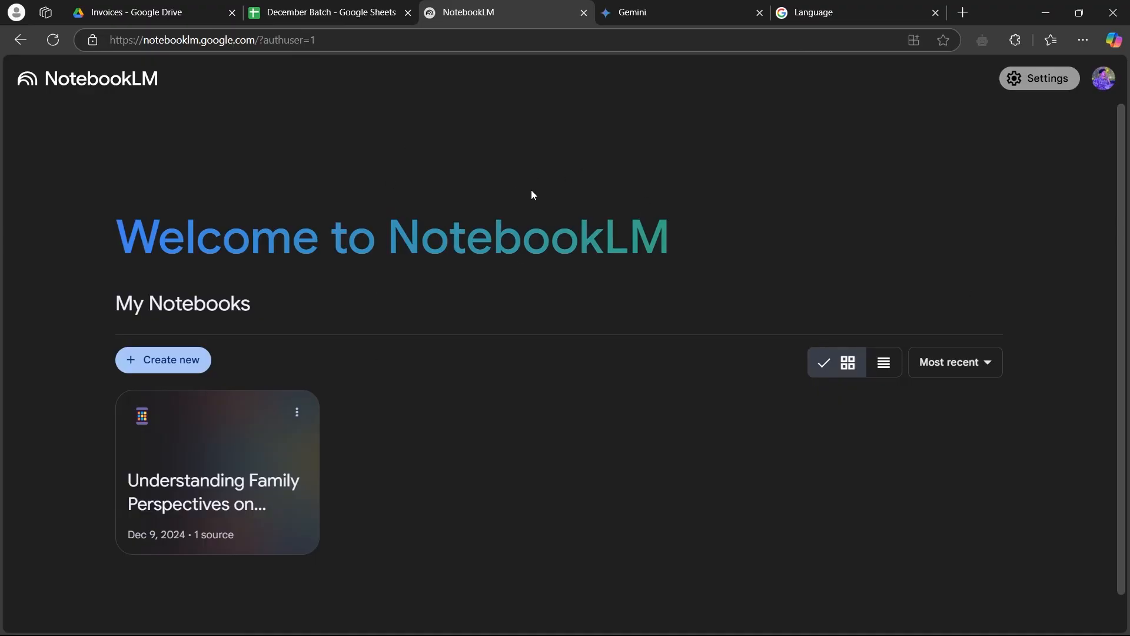
mouse_move(543, 192)
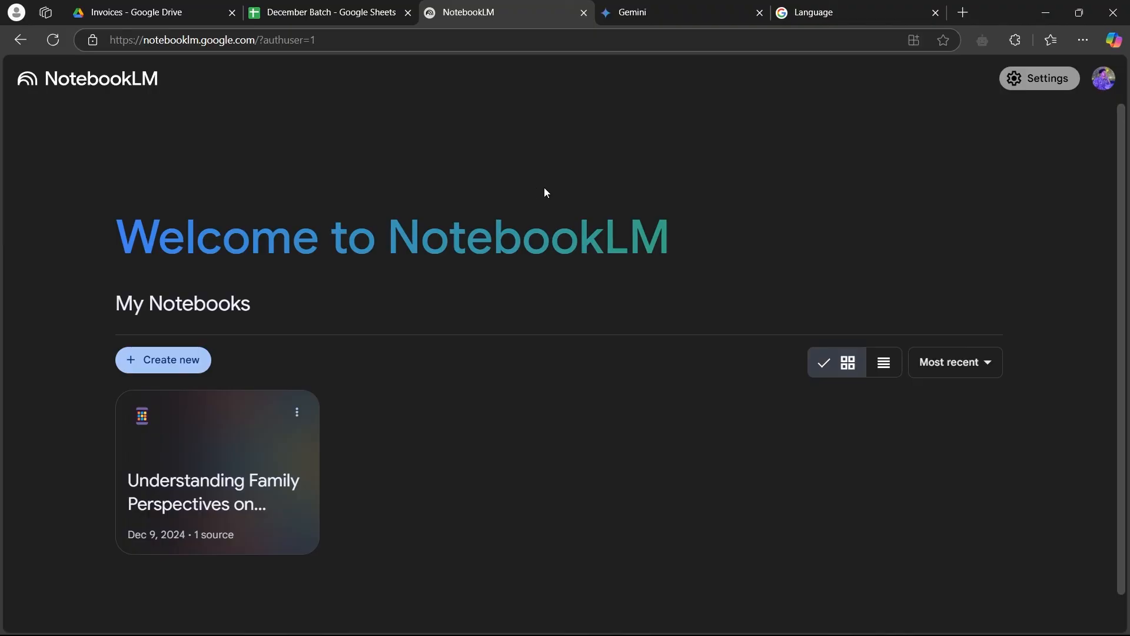